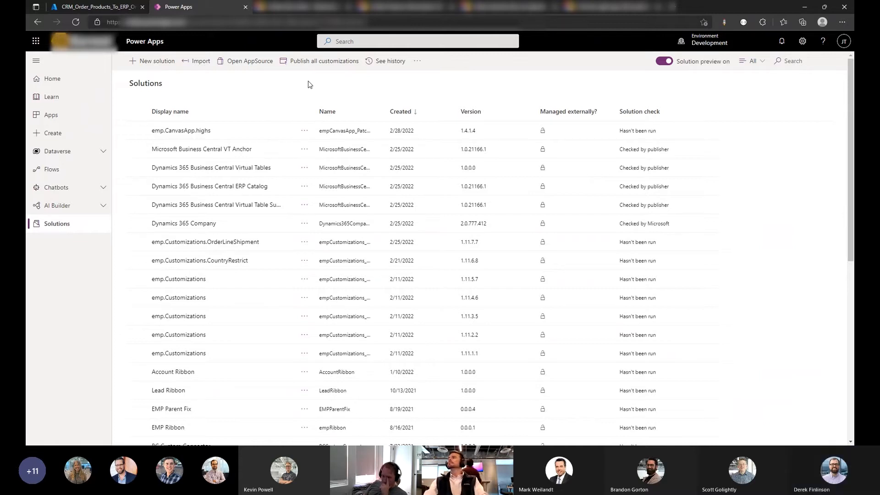
{"action": "mouse_move", "coordinate": [541, 93]}
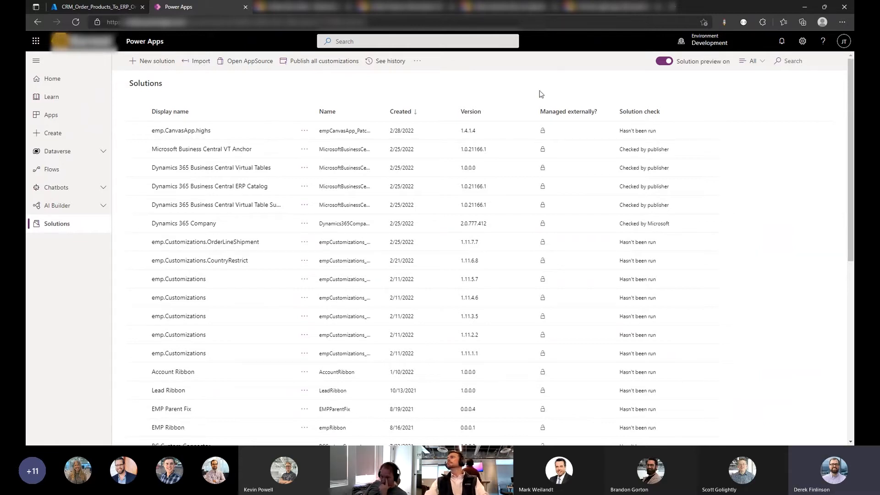
Bring up the Business Central Virtual Table (Preview) listing in Microsoft AppSource.
{"action": "left_click", "coordinate": [249, 61]}
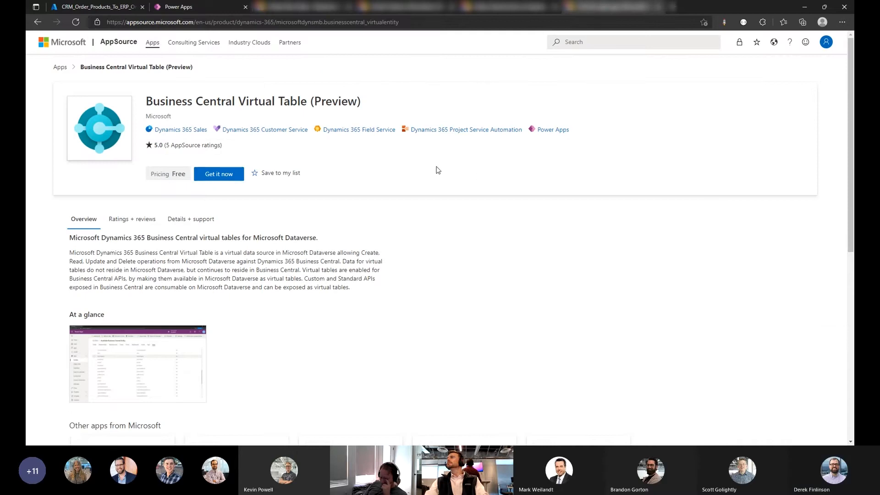
{"action": "mouse_move", "coordinate": [330, 155]}
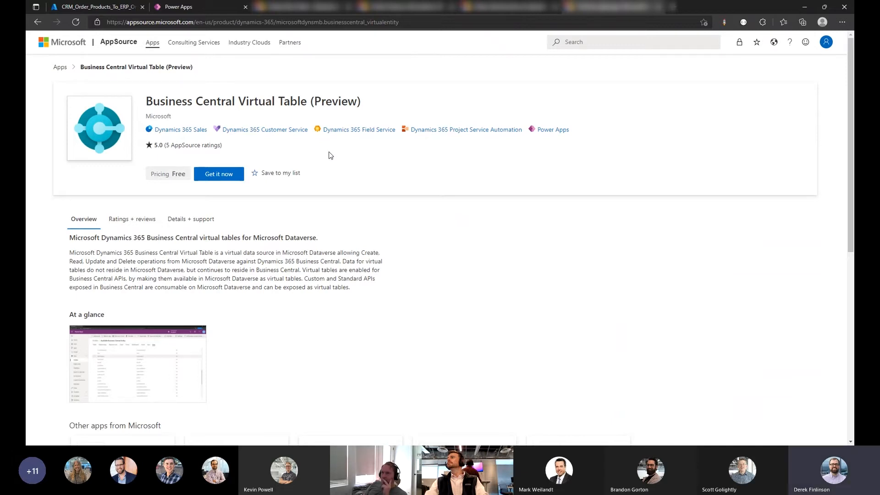
{"action": "mouse_move", "coordinate": [326, 156]}
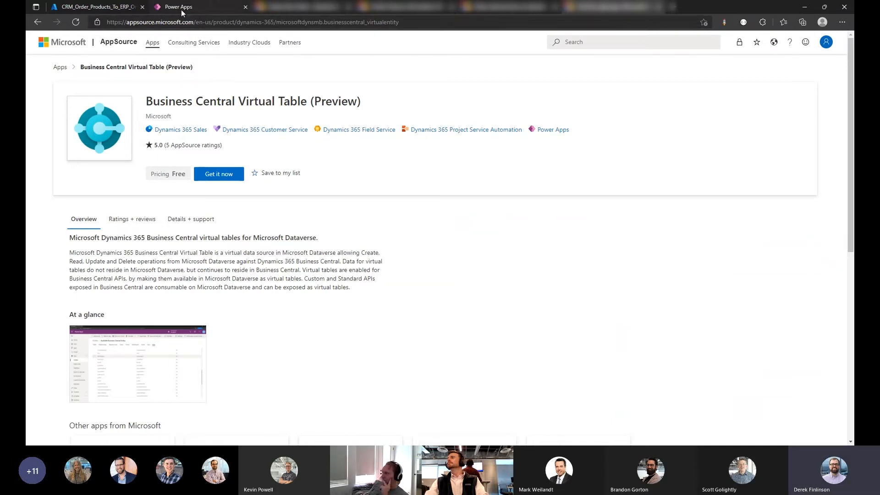
Return to the Power Apps Solutions list showing the installed Business Central solutions.
{"action": "left_click", "coordinate": [180, 6]}
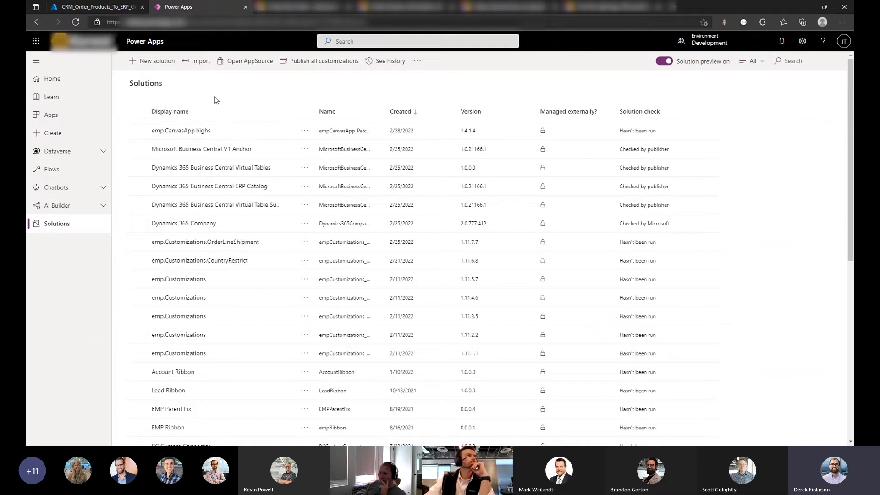
{"action": "mouse_move", "coordinate": [248, 106]}
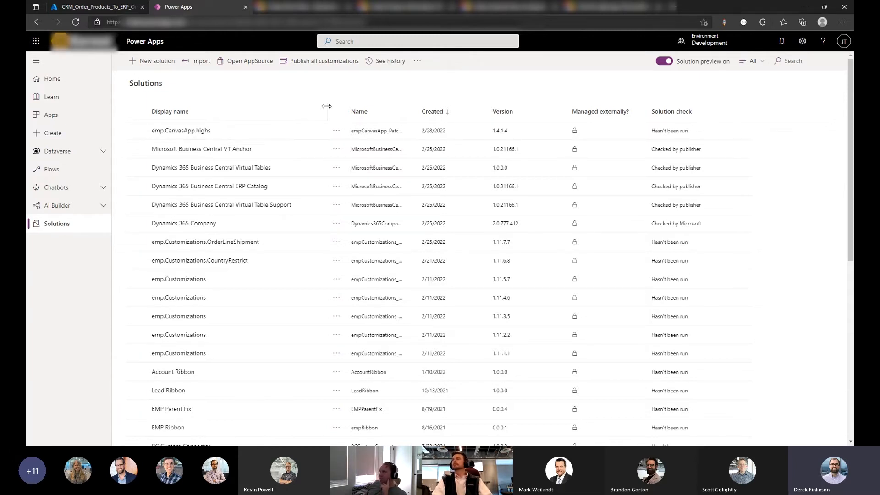
{"action": "mouse_move", "coordinate": [259, 98]}
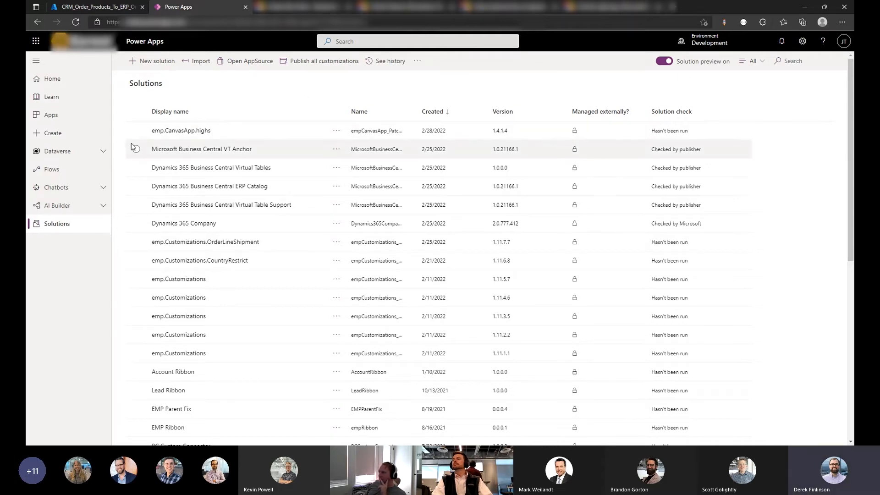
Show all Dataverse tables instead of the default set.
{"action": "left_click", "coordinate": [56, 151]}
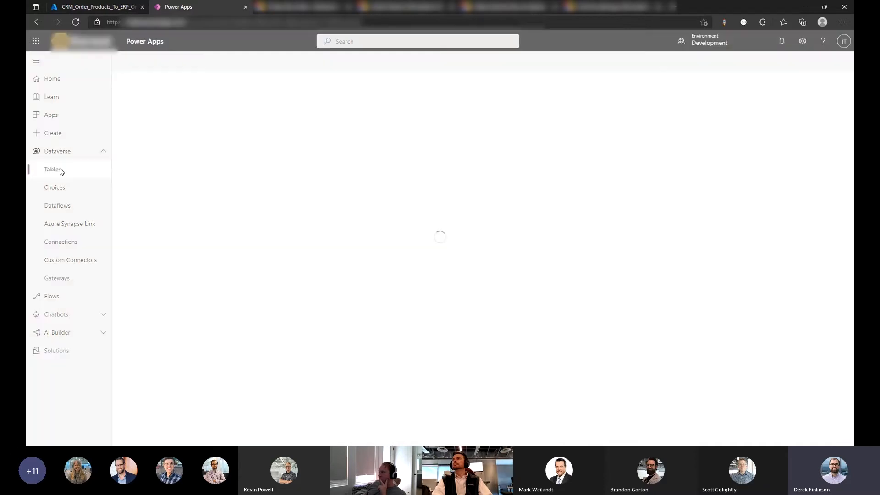
{"action": "left_click", "coordinate": [53, 169]}
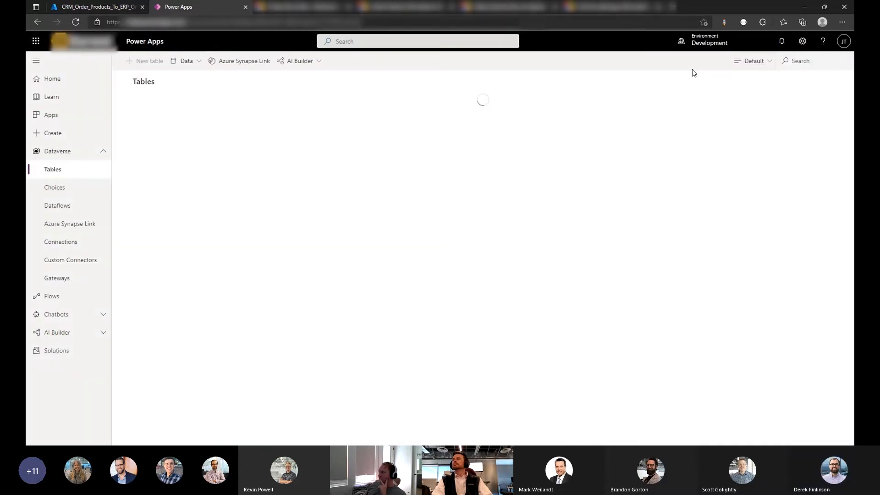
{"action": "left_click", "coordinate": [752, 61]}
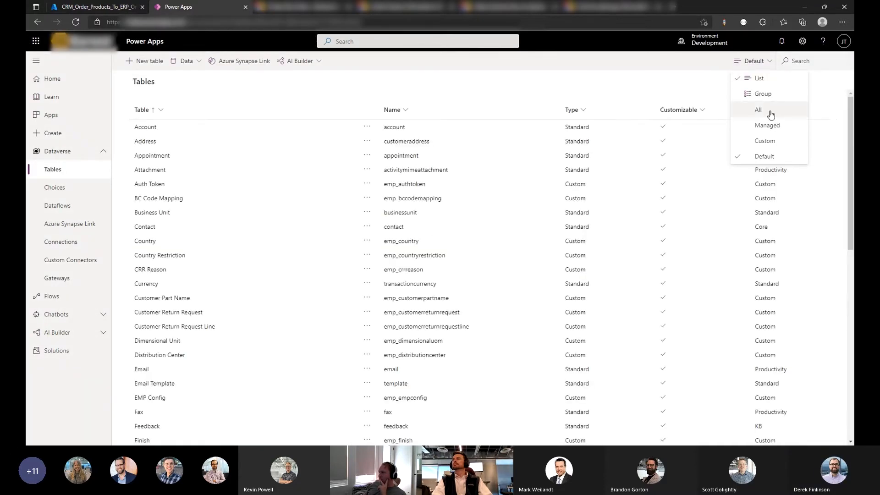
{"action": "left_click", "coordinate": [758, 109]}
{"action": "type", "text": "business"}
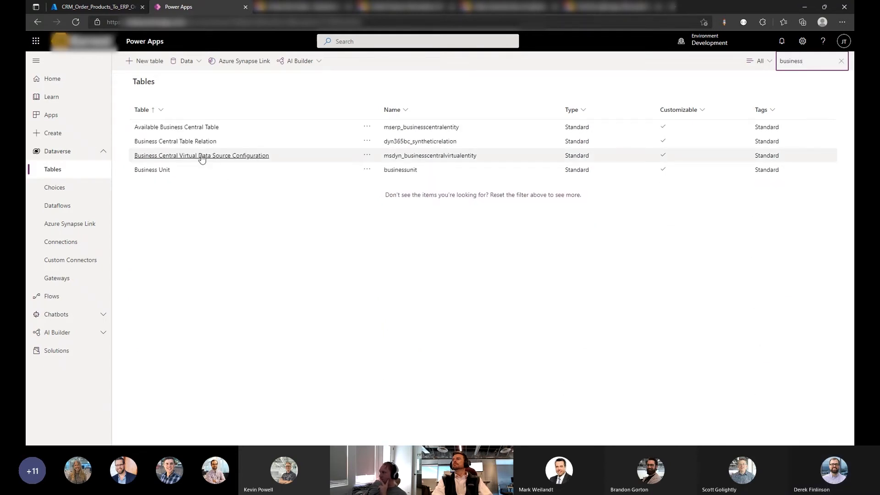
Open the Business Central Virtual Data Source Configuration table.
{"action": "left_click", "coordinate": [201, 156]}
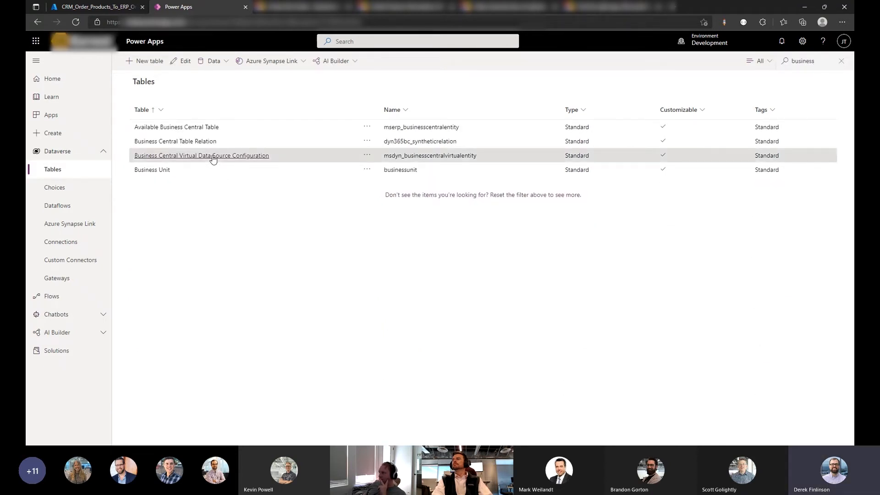
{"action": "left_click", "coordinate": [201, 156]}
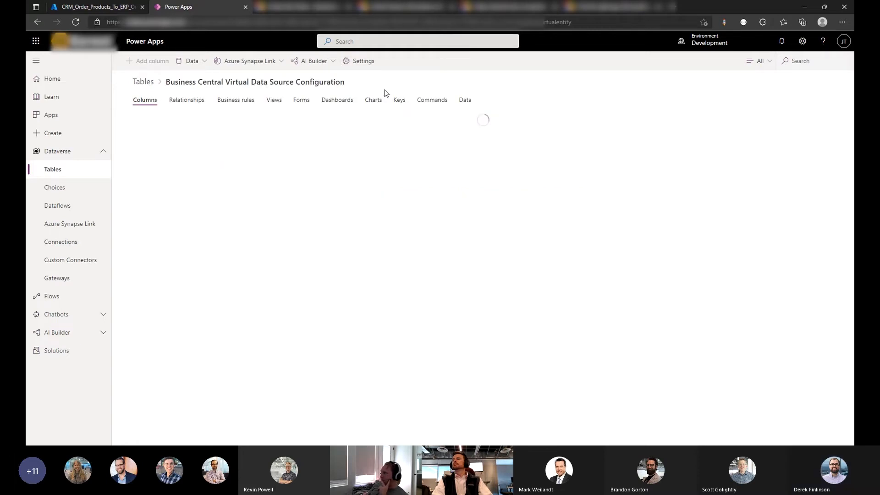
Open the Business Central configuration record, check its target host and look up a default company.
{"action": "left_click", "coordinate": [464, 100]}
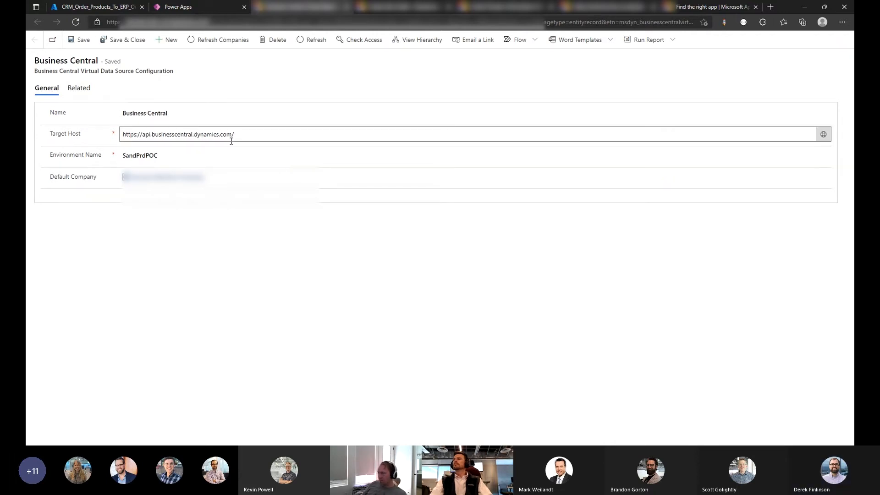
{"action": "left_click", "coordinate": [168, 113]}
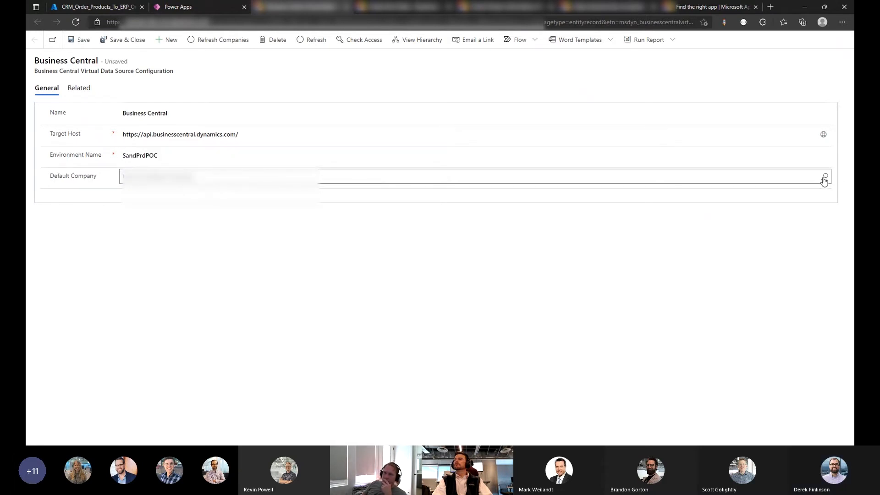
{"action": "left_click", "coordinate": [823, 176]}
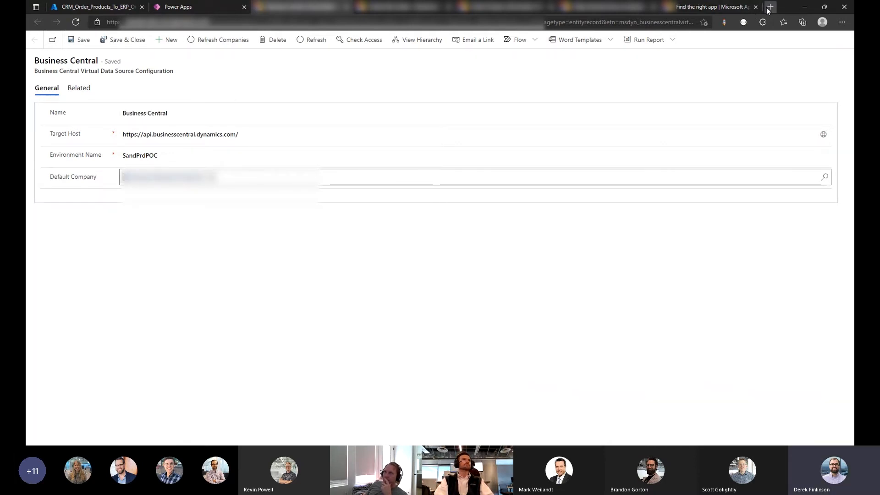
Open Business Central in a new tab and bring up the Tell Me search.
{"action": "left_click", "coordinate": [769, 6]}
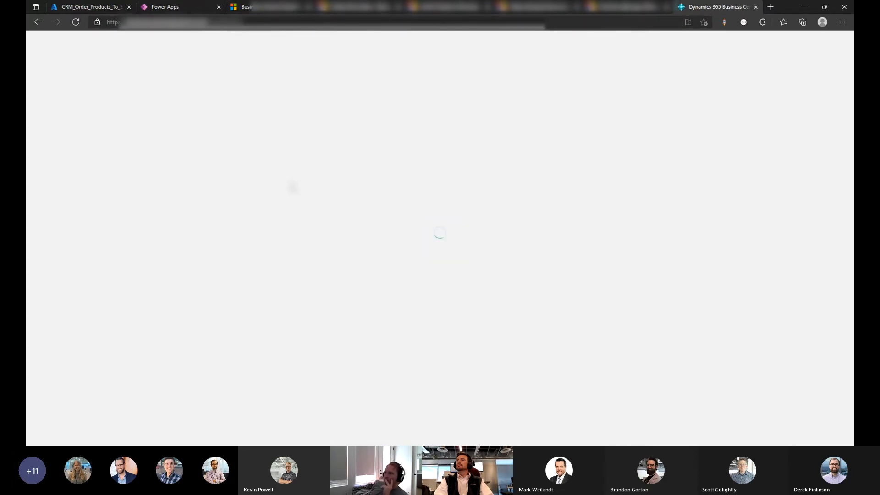
{"action": "mouse_move", "coordinate": [295, 187]}
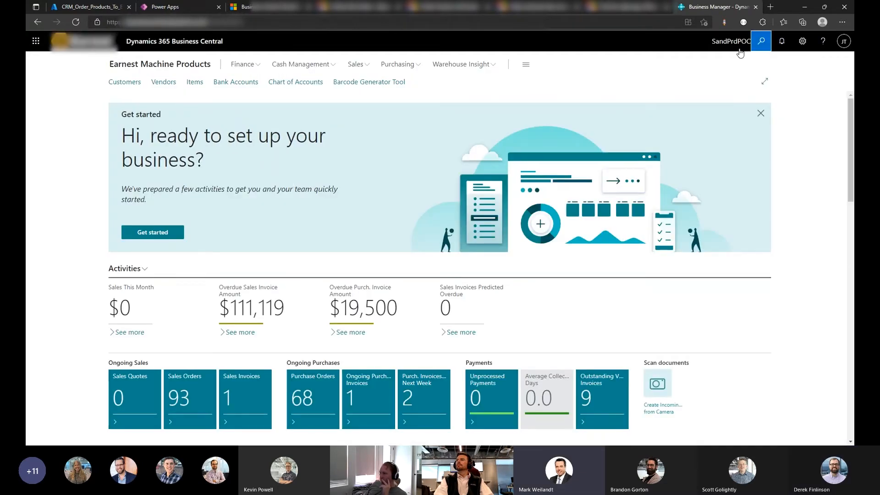
{"action": "left_click", "coordinate": [761, 41]}
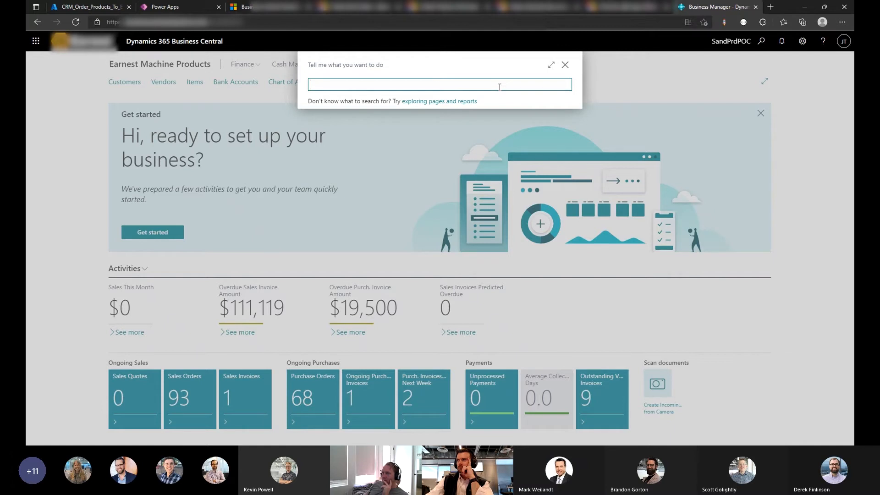
Search Tell Me for 'azure' and open the Azure Active Directory Applications page.
{"action": "type", "text": "d"}
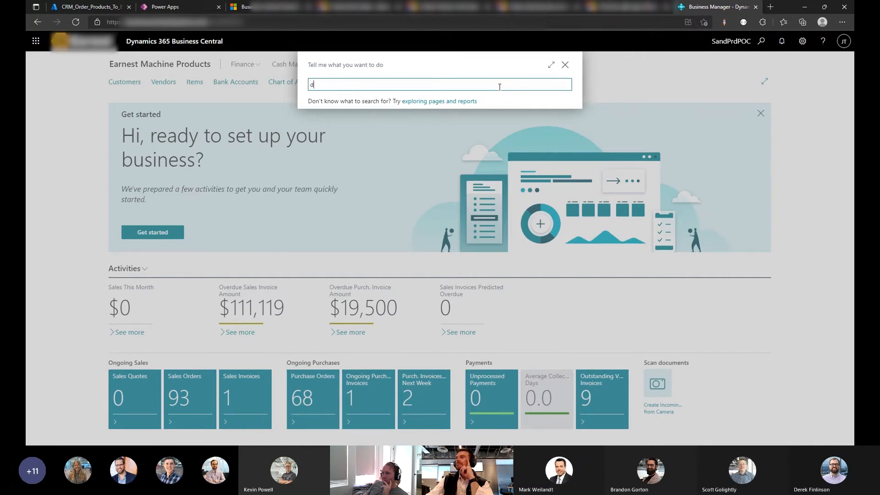
{"action": "type", "text": "ata"}
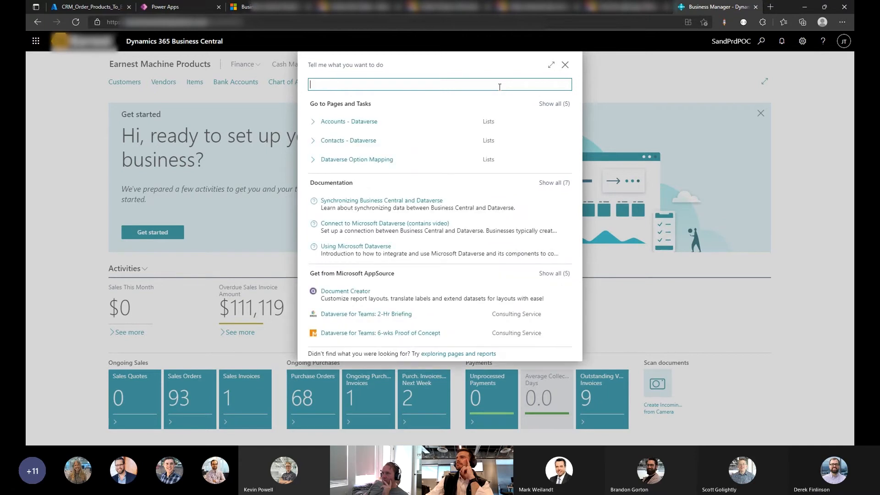
{"action": "type", "text": "virtual"}
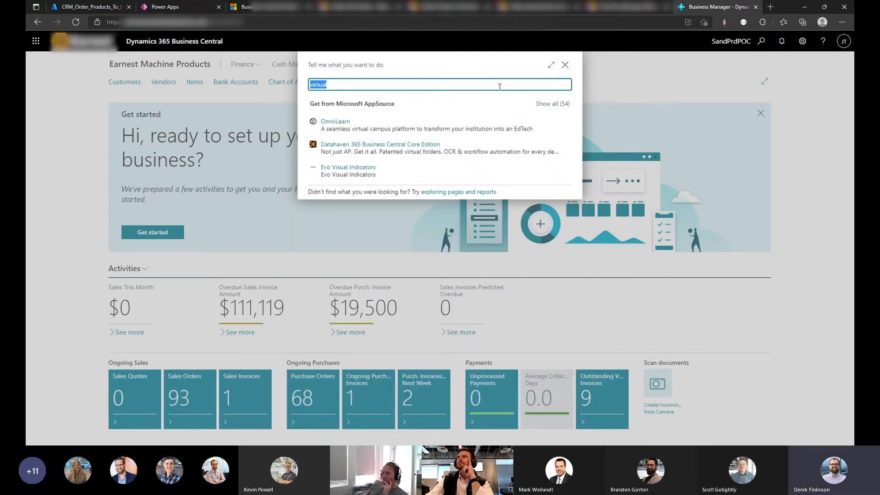
{"action": "type", "text": "app"}
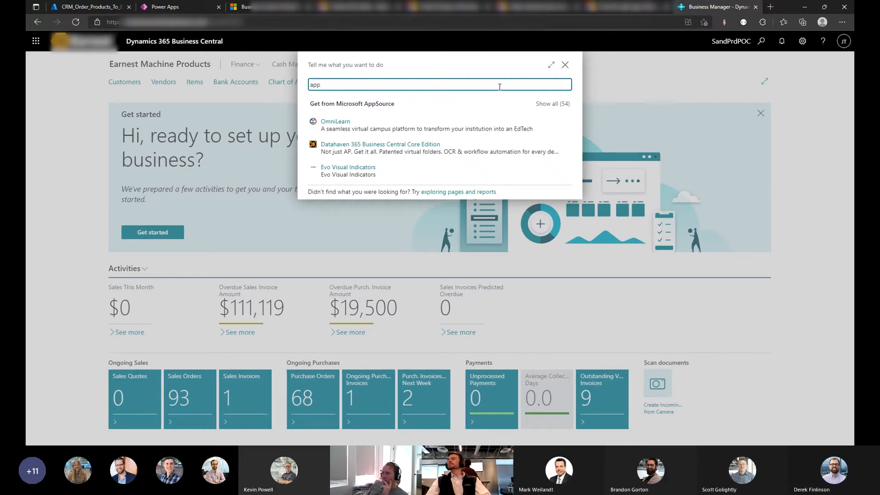
{"action": "type", "text": "azur"}
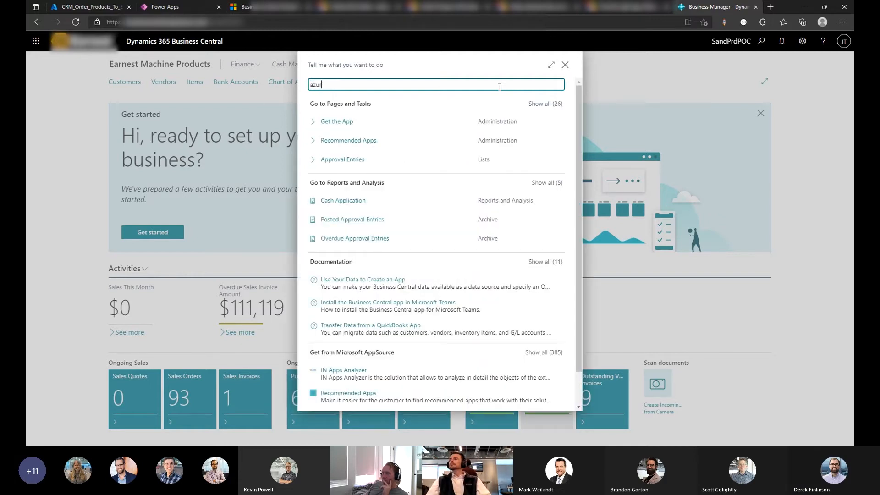
{"action": "type", "text": "e"}
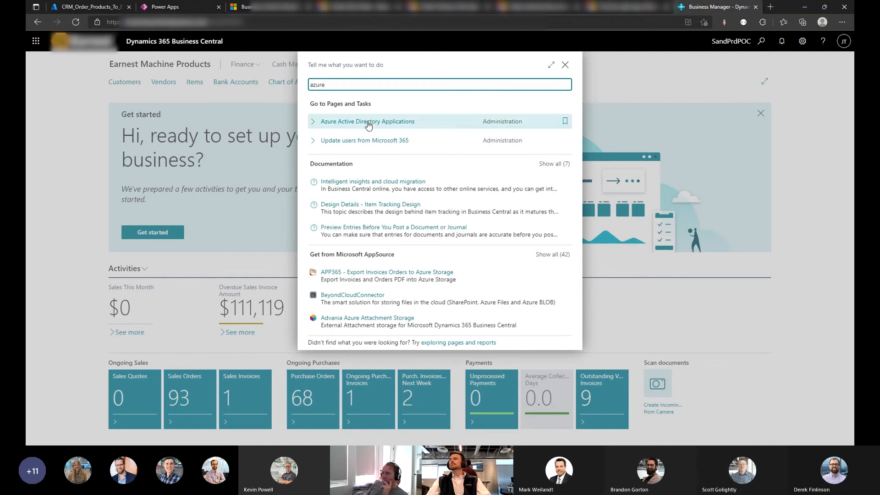
{"action": "left_click", "coordinate": [368, 121]}
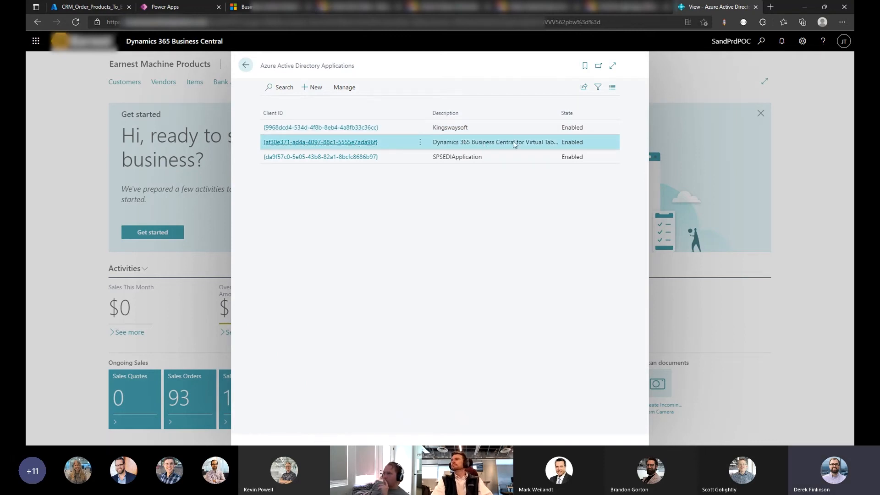
Review the Business Central for Virtual Tables application card and close it.
{"action": "left_click", "coordinate": [320, 141]}
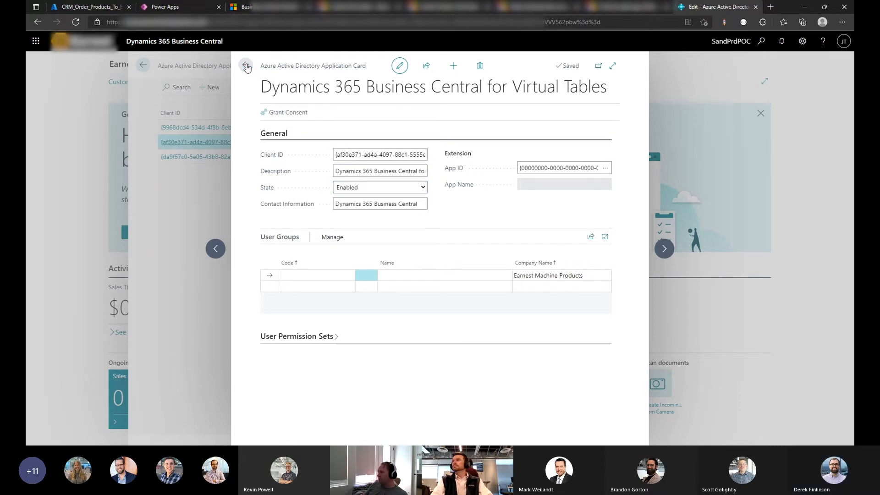
{"action": "left_click", "coordinate": [245, 66]}
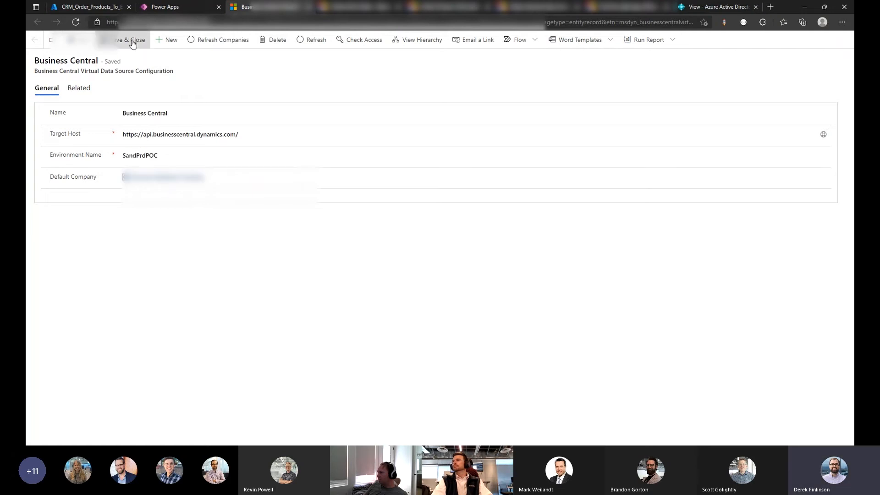
Save the configuration record and open the Available Business Central Table's data in Power Apps.
{"action": "left_click", "coordinate": [130, 40]}
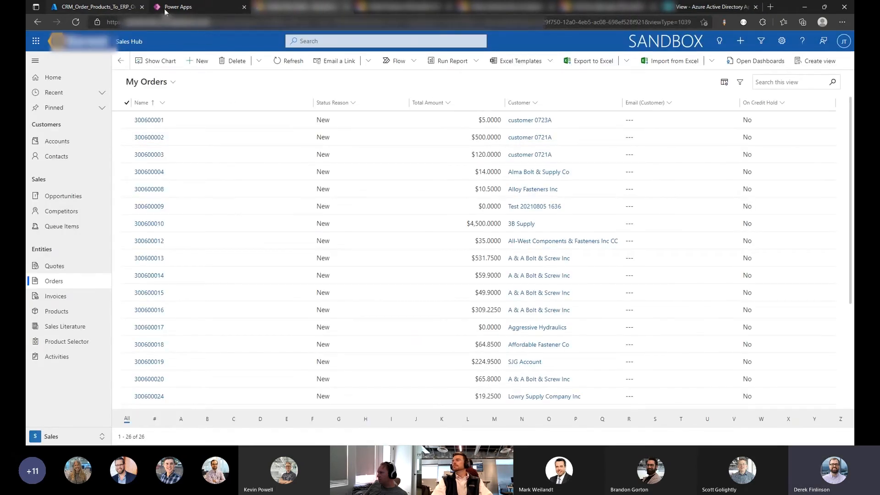
{"action": "left_click", "coordinate": [177, 6]}
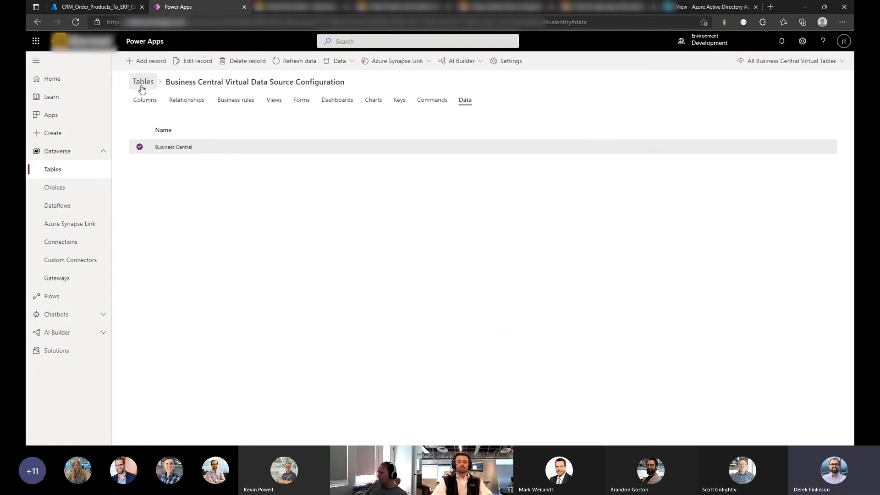
{"action": "left_click", "coordinate": [143, 82]}
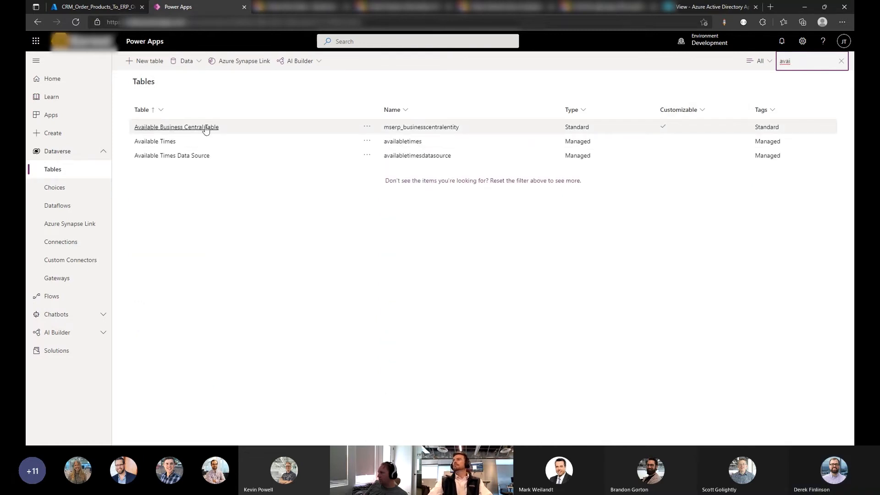
{"action": "left_click", "coordinate": [176, 127]}
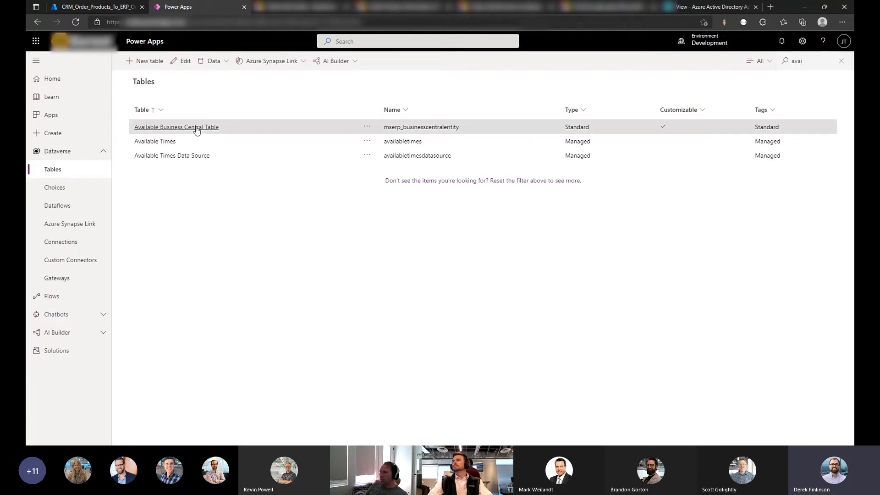
{"action": "left_click", "coordinate": [176, 126]}
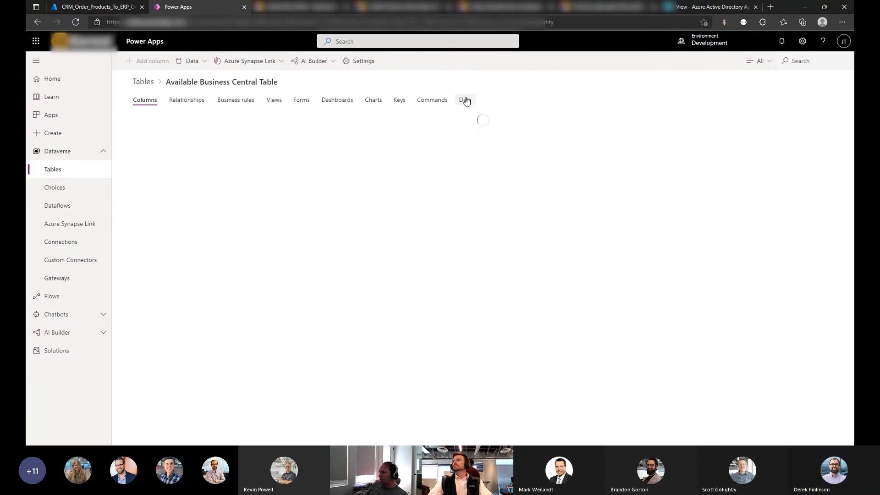
{"action": "left_click", "coordinate": [464, 100]}
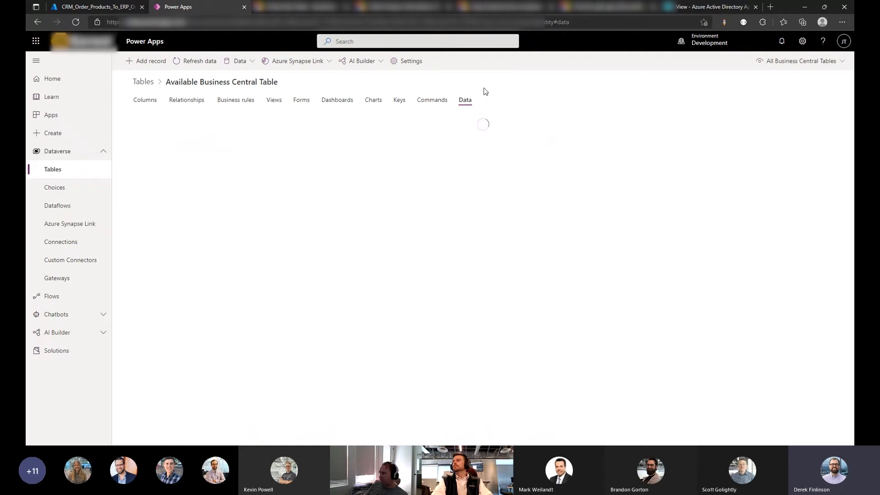
{"action": "mouse_move", "coordinate": [369, 85]}
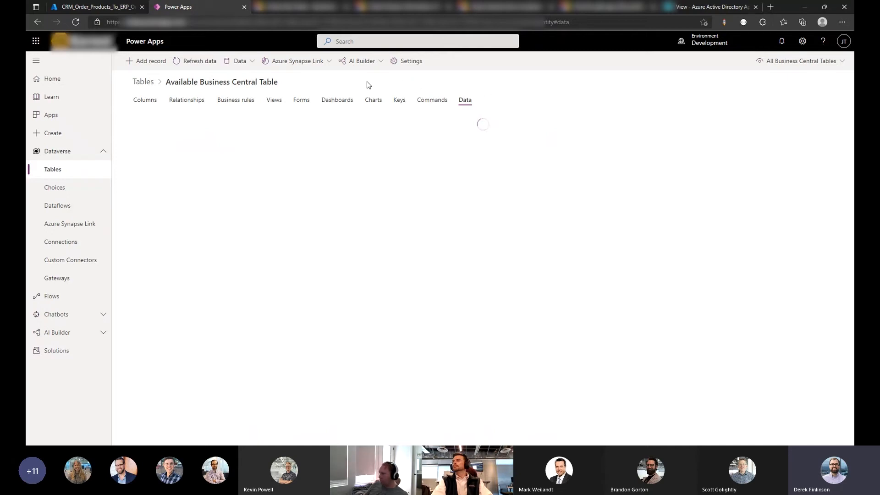
{"action": "mouse_move", "coordinate": [337, 100]}
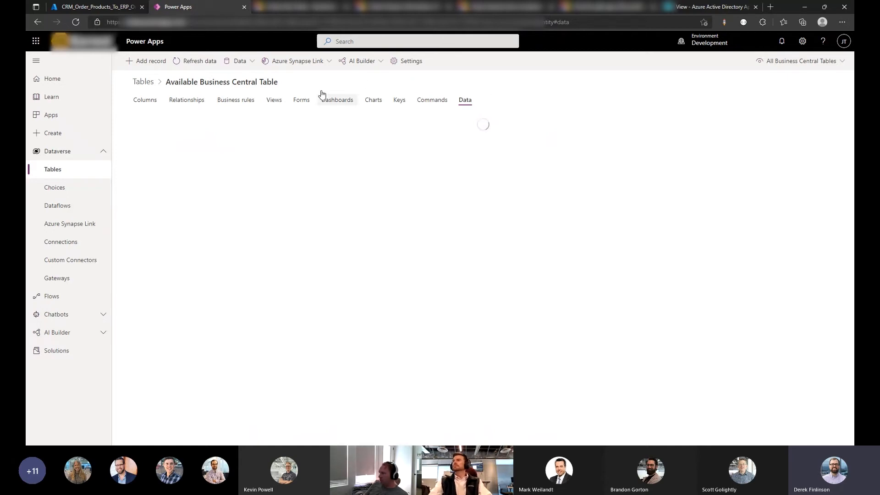
{"action": "mouse_move", "coordinate": [314, 83]}
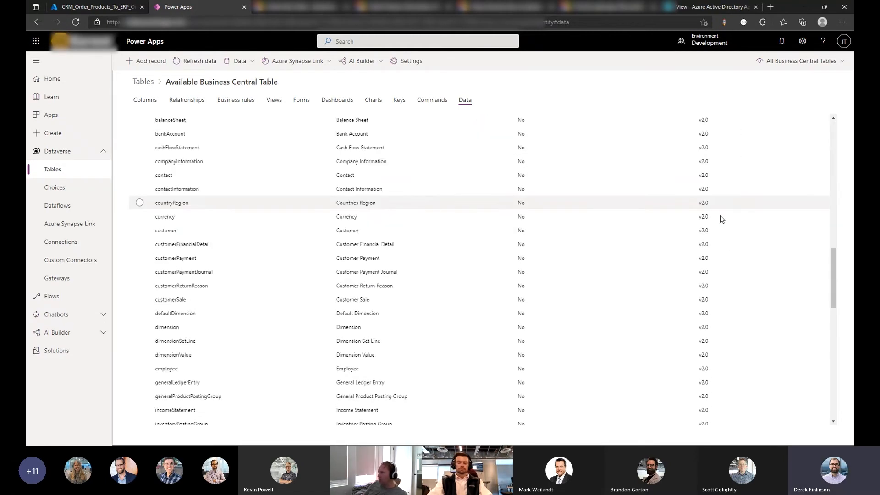
Scroll the listed Business Central API tables to find the whseShipLine row.
{"action": "scroll", "scroll_direction": "down", "scroll_amount": 3}
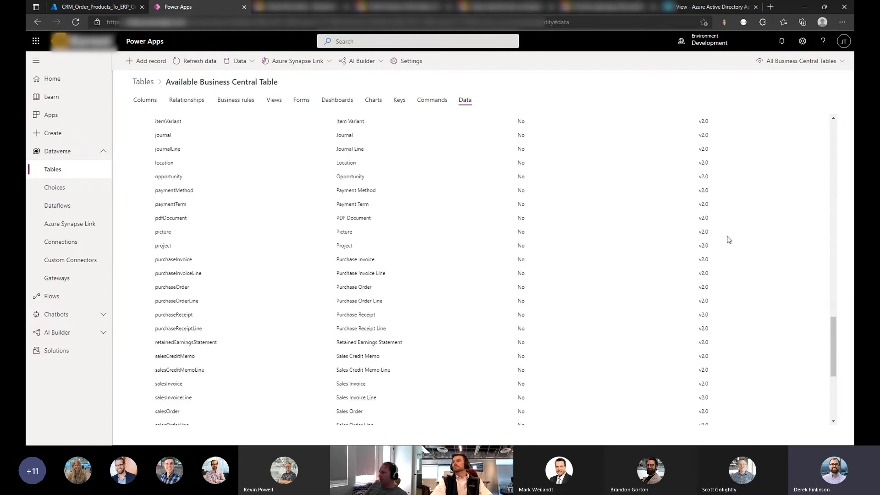
{"action": "scroll", "scroll_direction": "down", "scroll_amount": 3}
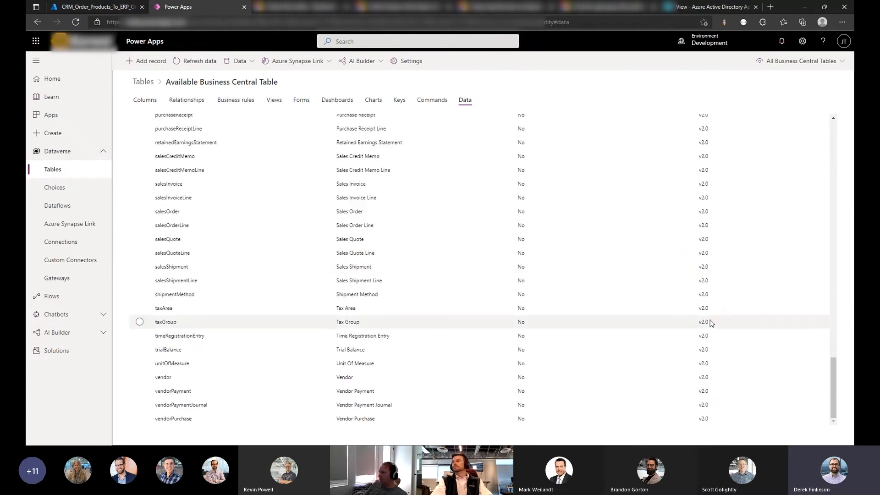
{"action": "scroll", "scroll_direction": "up", "scroll_amount": 3}
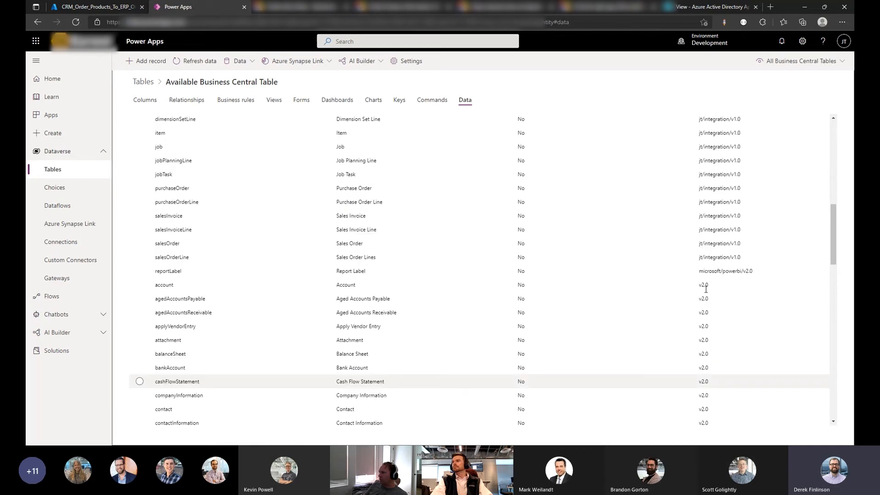
{"action": "scroll", "scroll_direction": "up", "scroll_amount": 3}
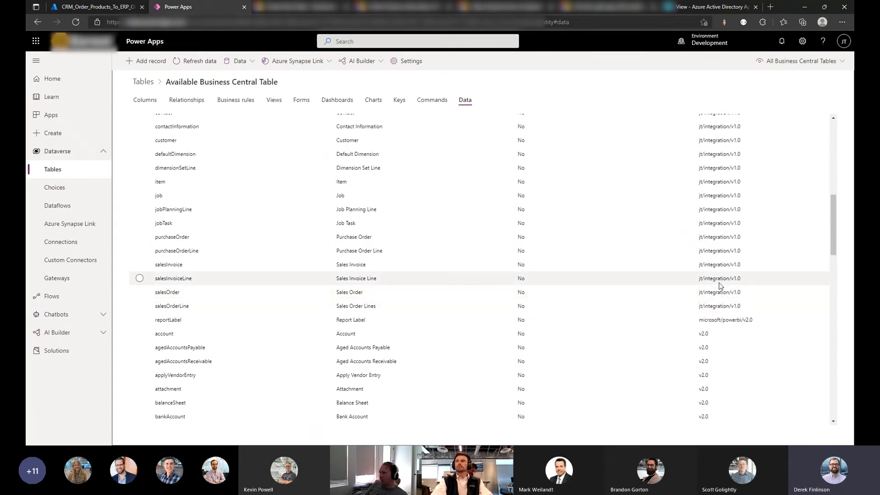
{"action": "scroll", "scroll_direction": "up", "scroll_amount": 3}
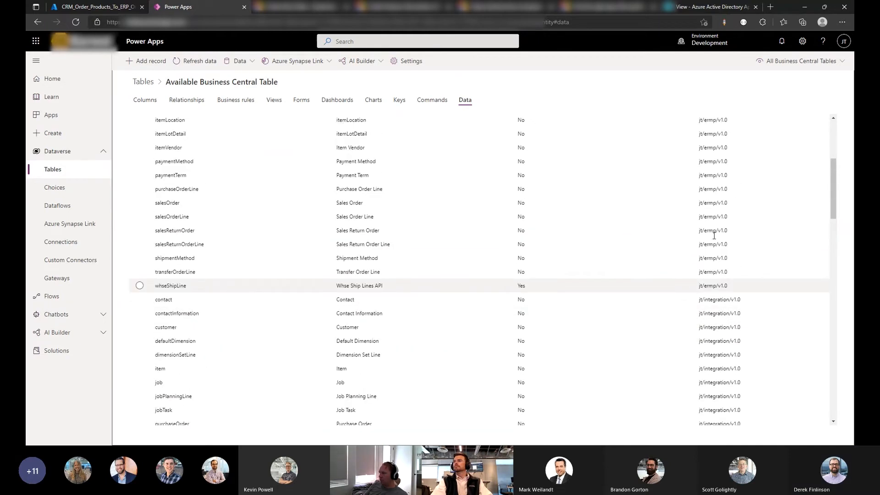
Open the whseShipLine entry, then leave it without saving to return to the tables.
{"action": "left_click", "coordinate": [140, 286]}
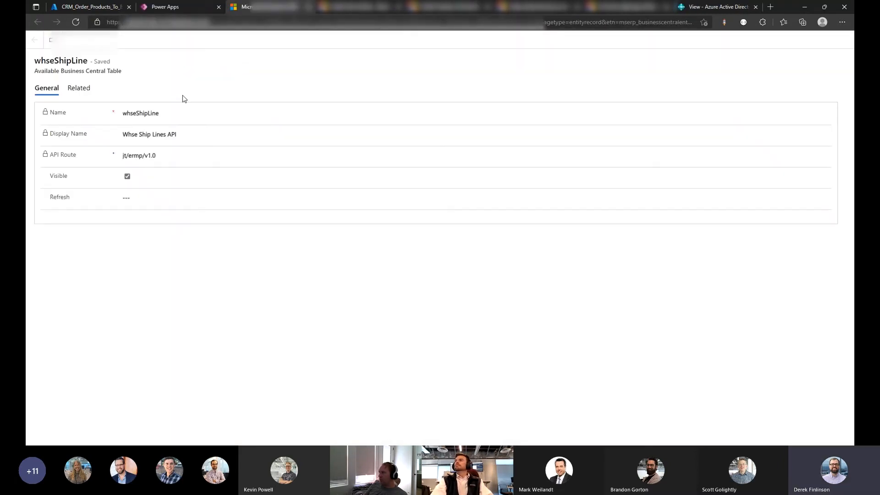
{"action": "left_click", "coordinate": [126, 176]}
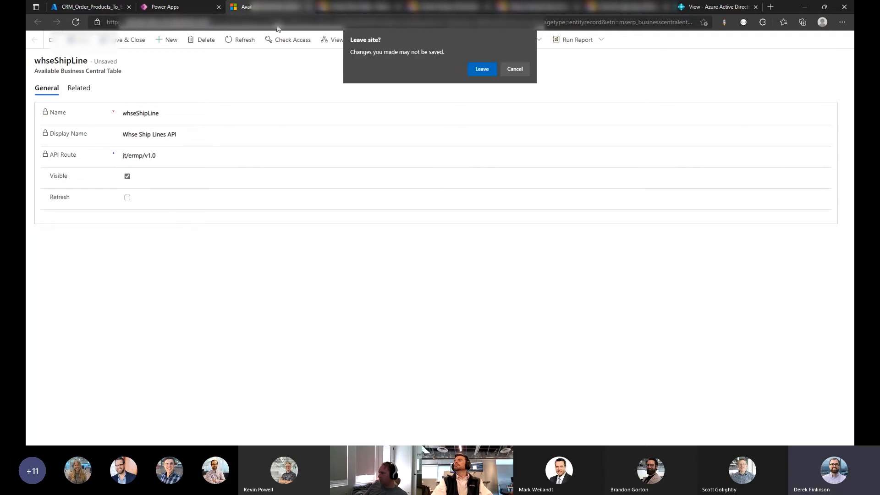
{"action": "left_click", "coordinate": [481, 69]}
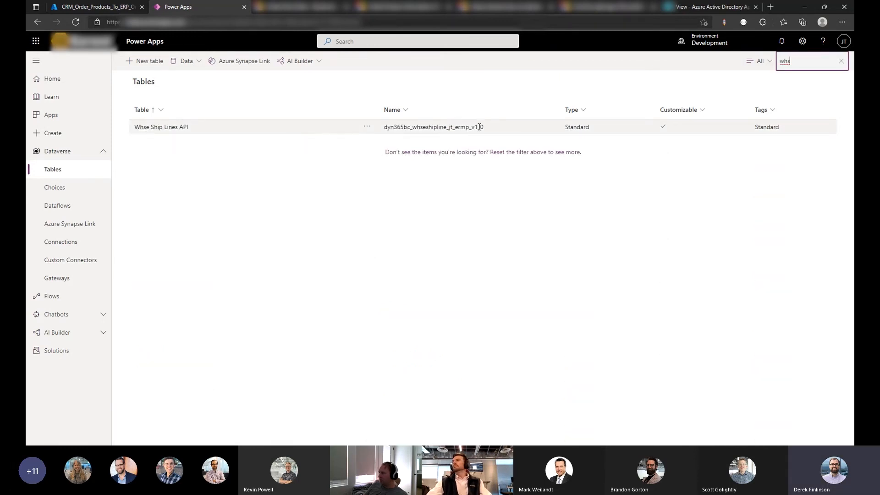
Open the Whse Ship Lines API table and scroll its columns such as Bin Code, Quantity and Status.
{"action": "left_click", "coordinate": [162, 127]}
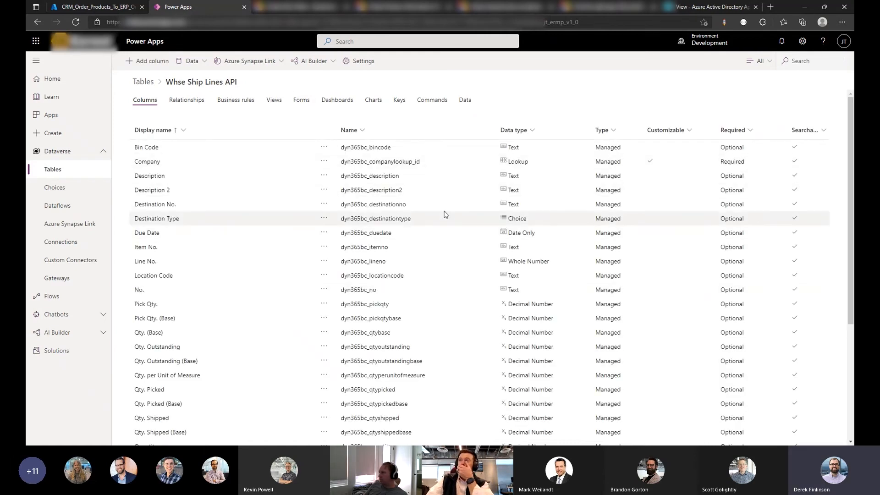
{"action": "scroll", "scroll_direction": "down", "scroll_amount": 3}
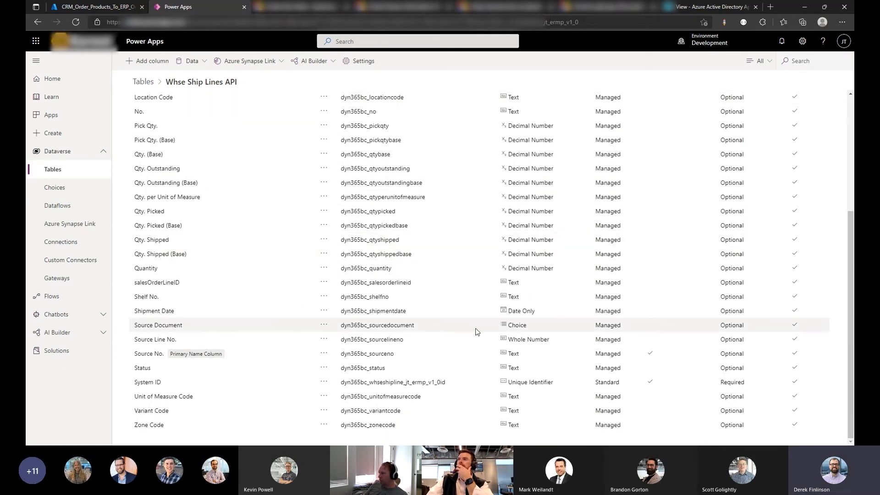
{"action": "scroll", "scroll_direction": "up", "scroll_amount": 3}
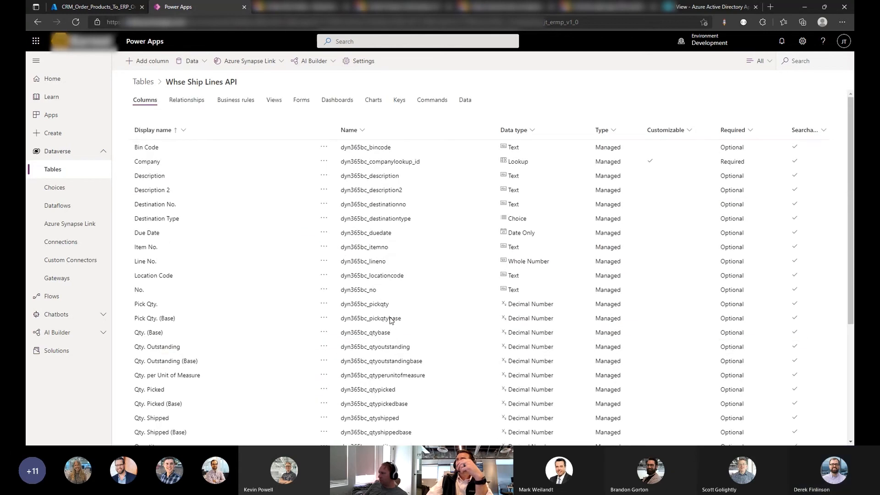
{"action": "mouse_move", "coordinate": [392, 318]}
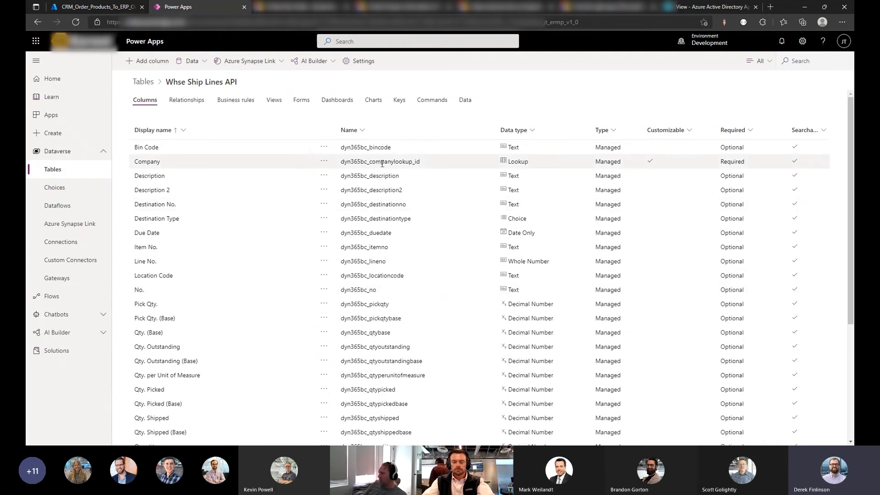
Inspect the Company lookup column and the table's forms, then switch to the Web API results.
{"action": "left_click", "coordinate": [146, 162]}
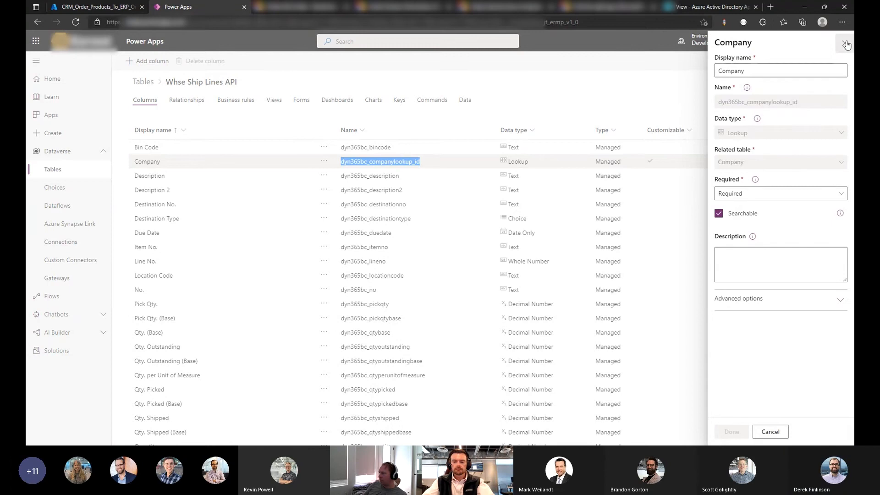
{"action": "left_click", "coordinate": [846, 45]}
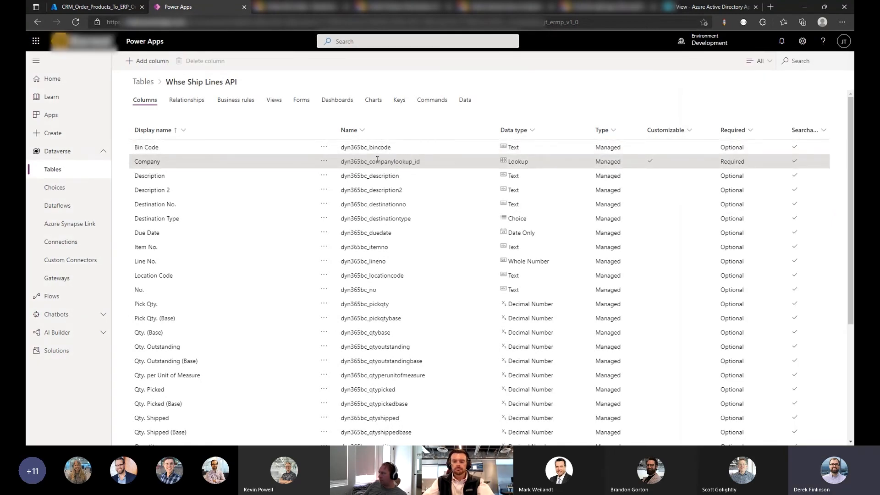
{"action": "mouse_move", "coordinate": [480, 106]}
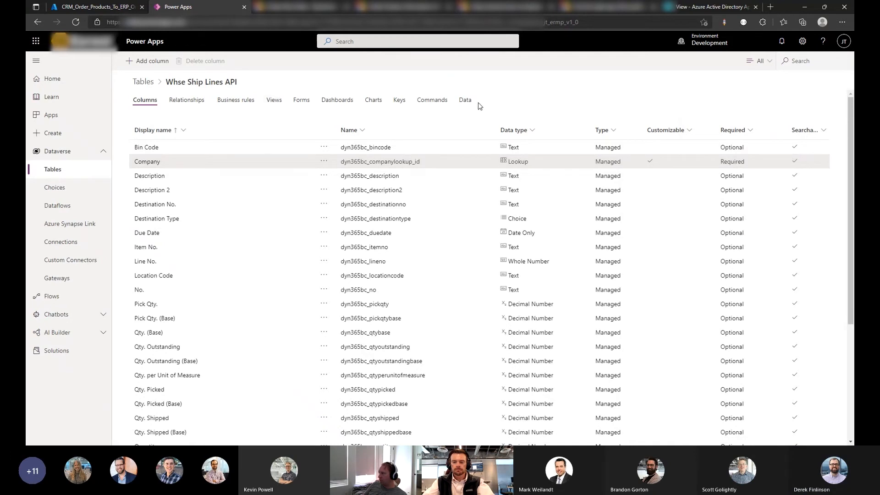
{"action": "mouse_move", "coordinate": [280, 94]}
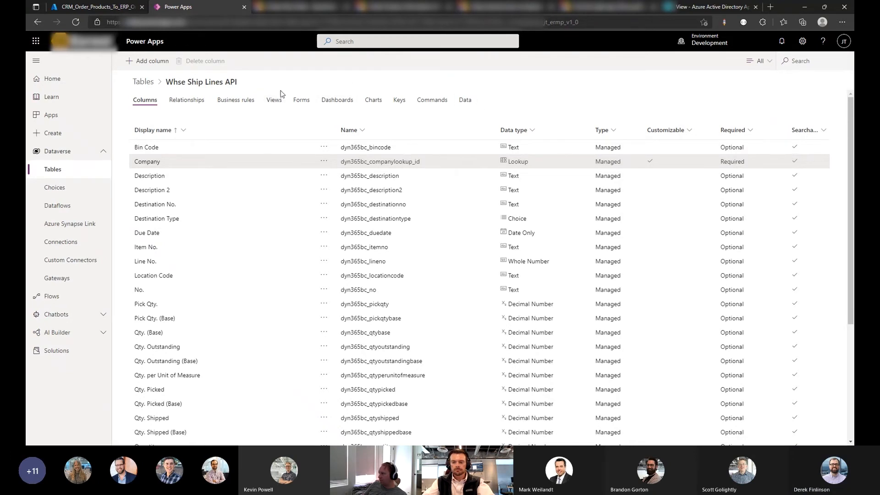
{"action": "left_click", "coordinate": [301, 99]}
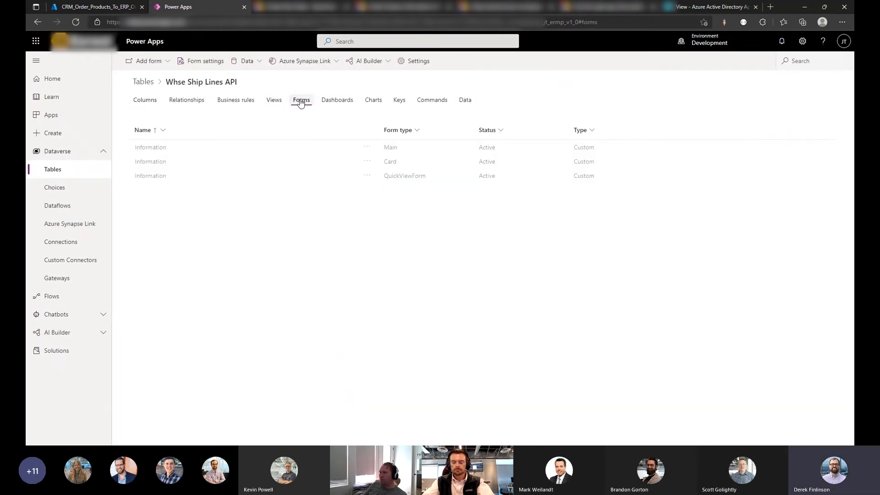
{"action": "left_click", "coordinate": [145, 100]}
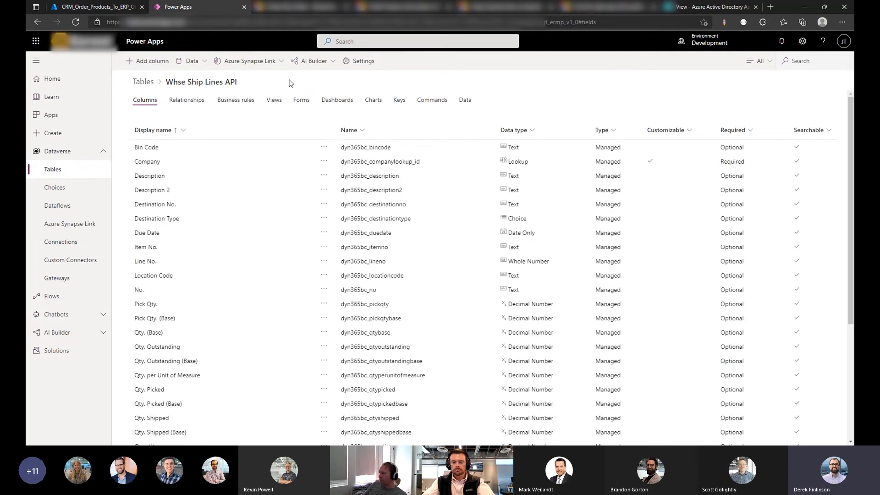
{"action": "left_click", "coordinate": [464, 100]}
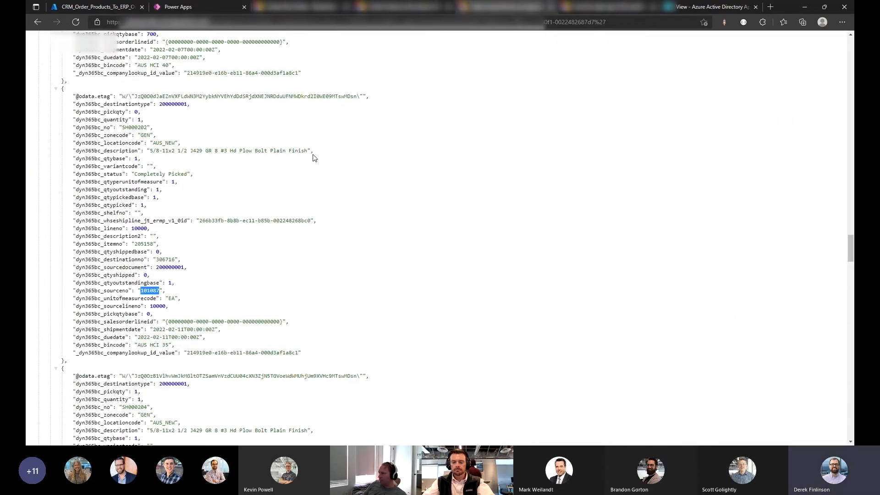
Scroll through the parsed JSON ship line records, then return to the Whse Ship Lines API table.
{"action": "scroll", "scroll_direction": "down", "scroll_amount": 3}
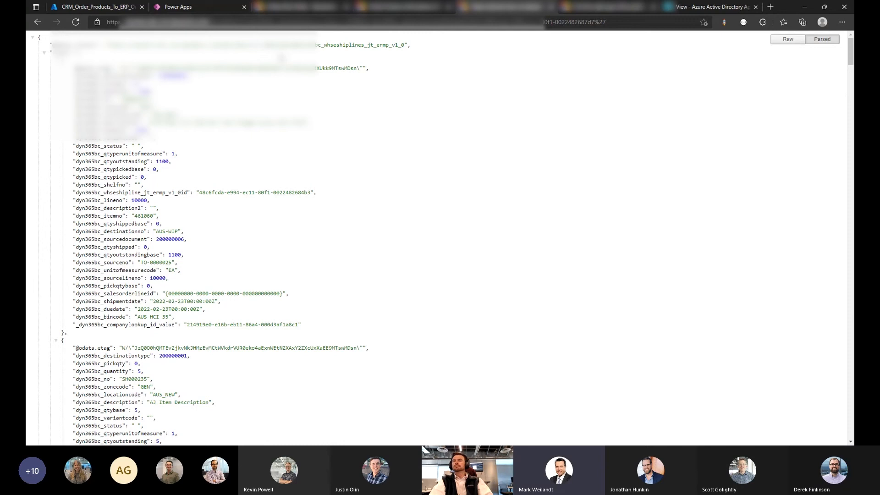
{"action": "mouse_move", "coordinate": [422, 32]}
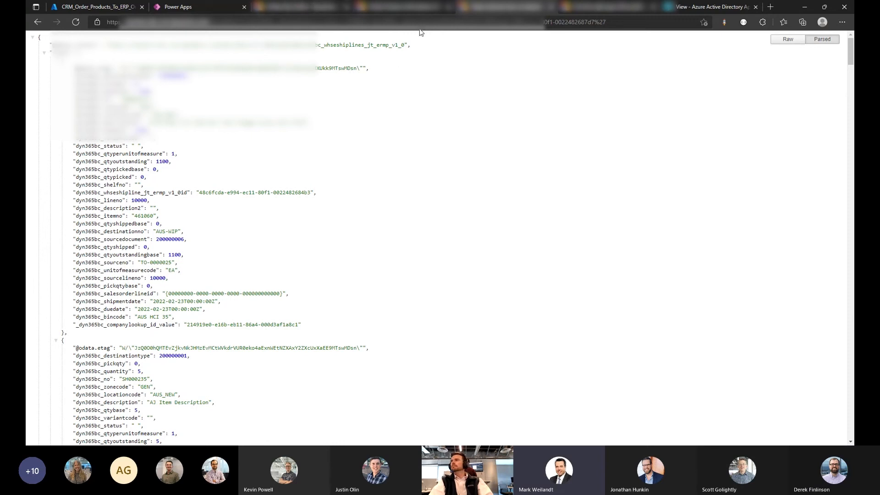
{"action": "mouse_move", "coordinate": [188, 7]}
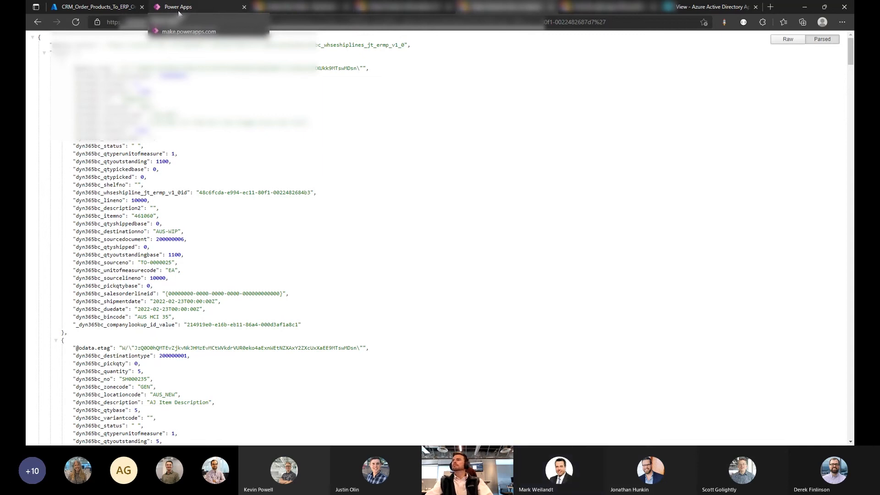
{"action": "left_click", "coordinate": [177, 7]}
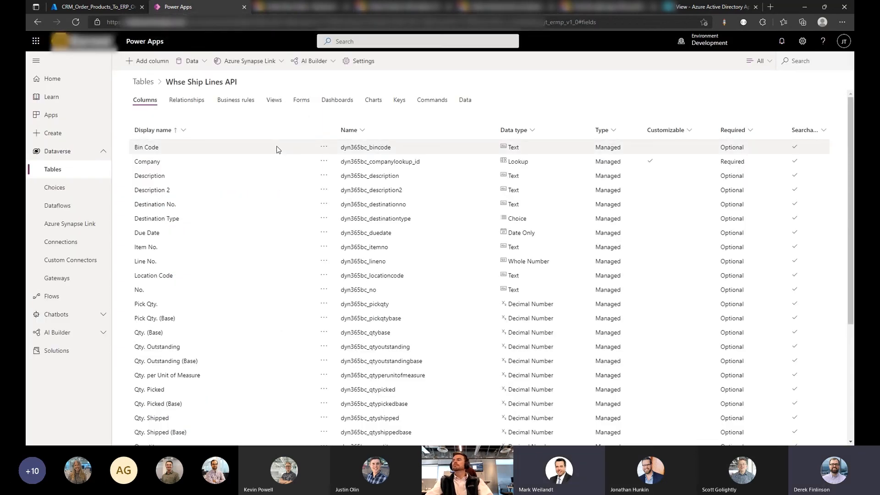